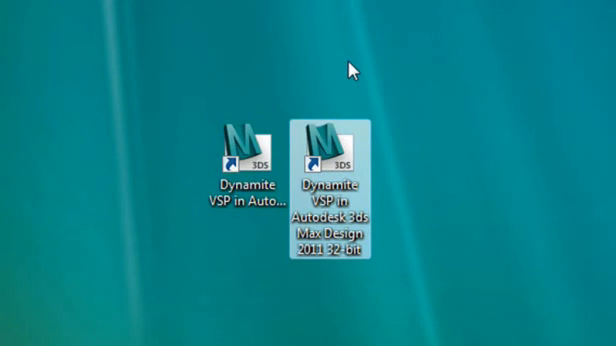
# Launch AutoCAD Civil 3D with Dynamite VSP from the desktop shortcut, loading the road design drawing
pyautogui.doubleClick(326, 150)
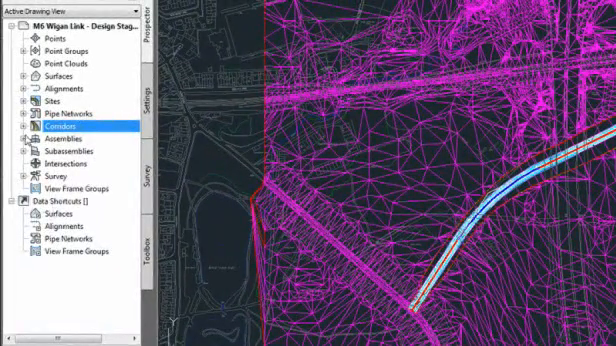
# Start the Dynamite VSP Exporter from the Toolbox utilities, listing the corridor and surfaces
pyautogui.click(28, 128)
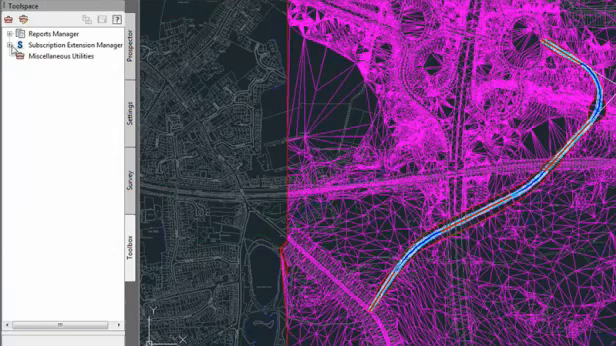
pyautogui.click(12, 42)
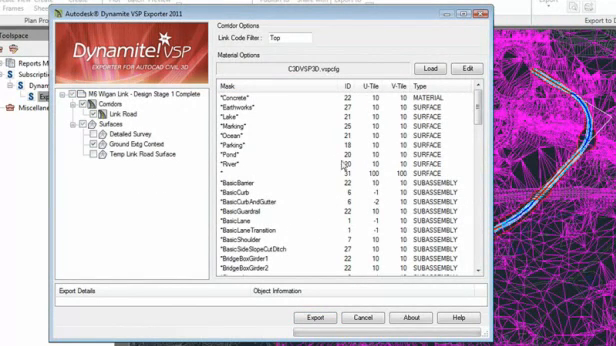
# Export the corridor model and save it as a .vsp3d file in the chosen folder
pyautogui.scroll(-3)
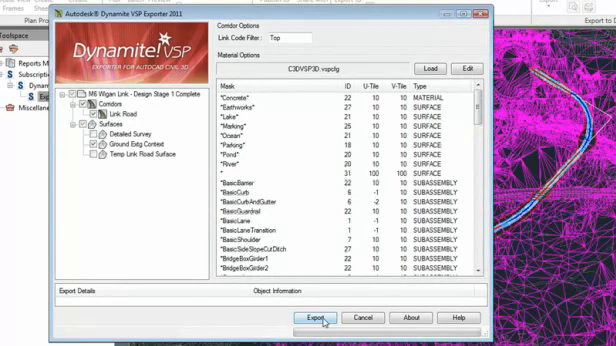
pyautogui.click(318, 316)
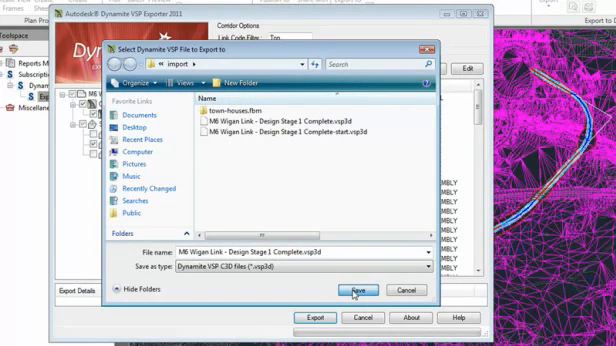
pyautogui.click(362, 288)
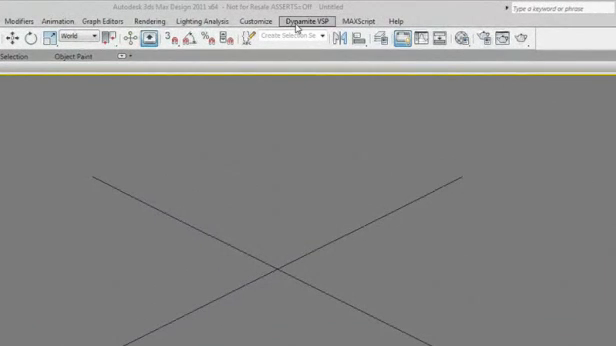
# Show the Civil Explorer panel from the Dynamite VSP menu in 3ds Max Design
pyautogui.click(306, 20)
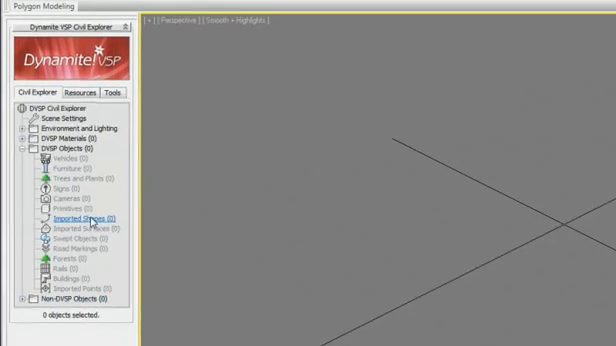
# Import the .vsp3d file through the Civil Explorer, bringing road, verges, lamp posts and vehicles into the scene
pyautogui.rightClick(84, 218)
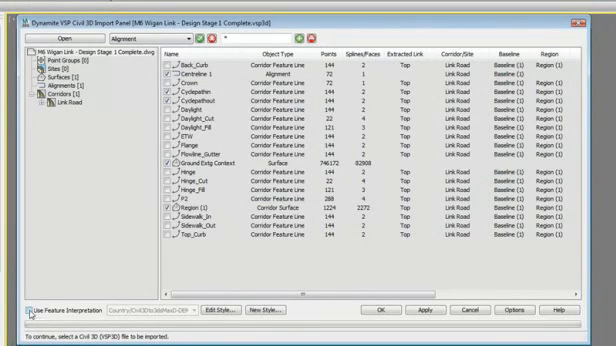
pyautogui.click(20, 304)
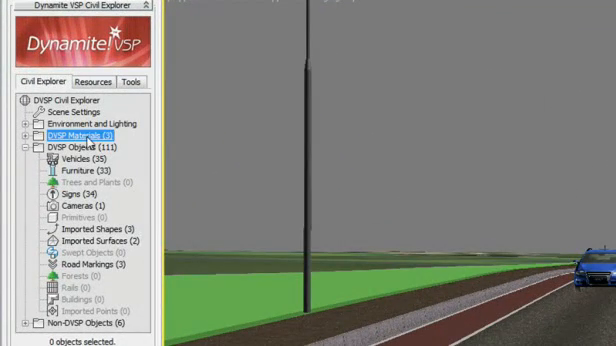
# Expand DVSP Materials and Environment and Lighting to add sky, sun and indirect illumination
pyautogui.click(32, 134)
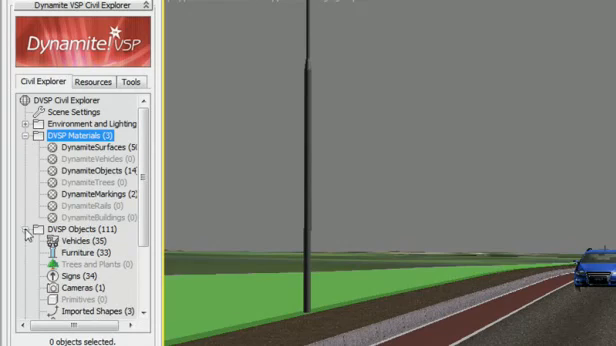
pyautogui.scroll(-3)
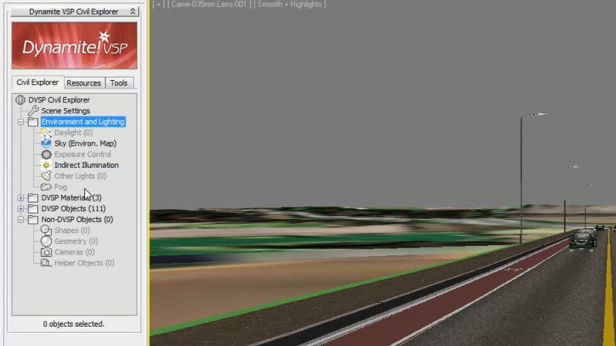
# Show the mr Photographic Exposure Control settings and its list of lighting presets
pyautogui.rightClick(56, 130)
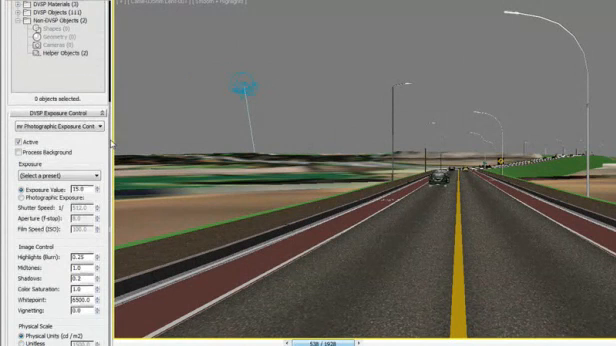
pyautogui.click(60, 176)
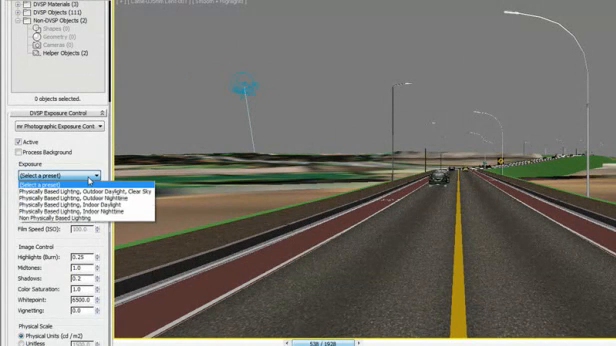